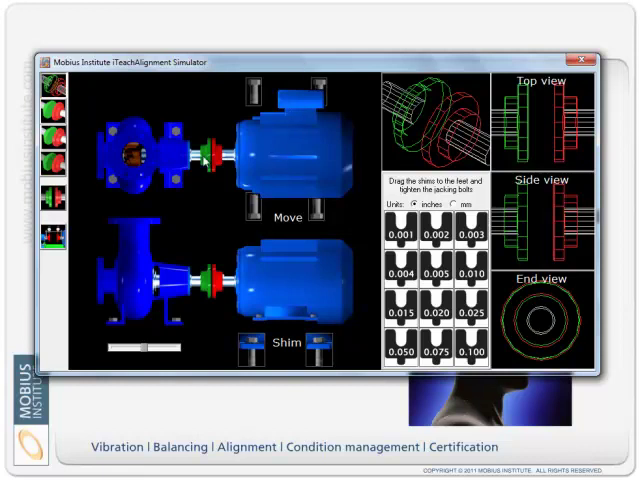
{"action": "mouse_move", "coordinate": [150, 228]}
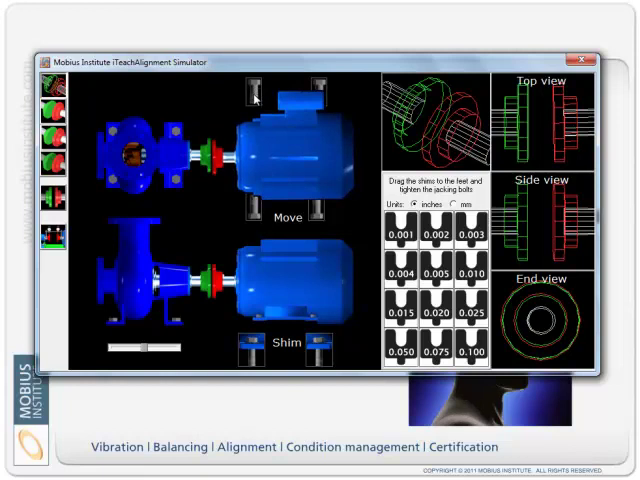
{"action": "mouse_move", "coordinate": [252, 96]}
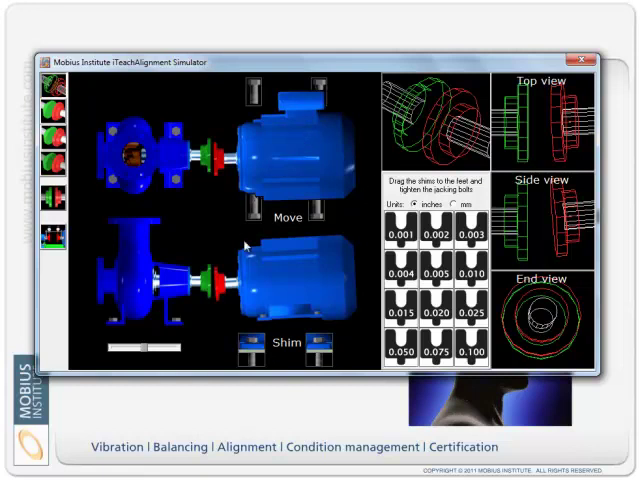
{"action": "mouse_move", "coordinate": [124, 108]}
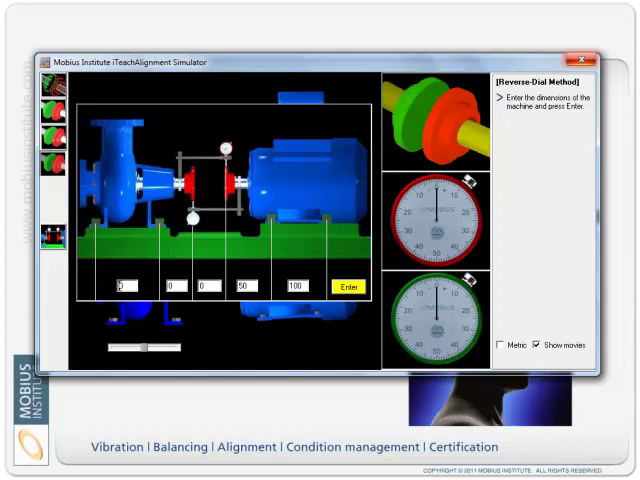
Enter the machine dimension value 120 and confirm the pump-motor dimensions.
{"action": "type", "text": "120"}
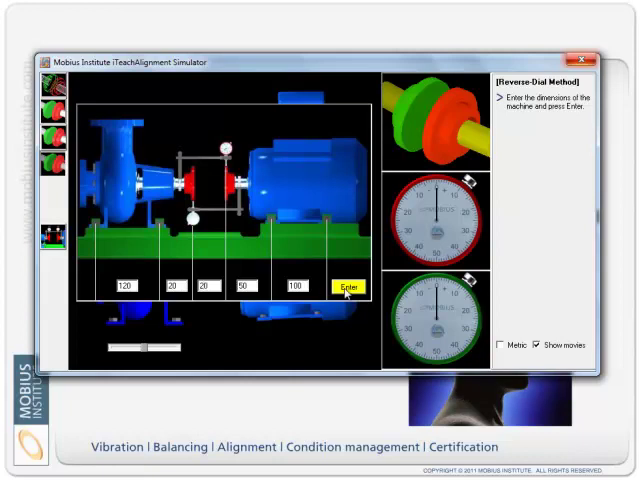
{"action": "left_click", "coordinate": [348, 288]}
{"action": "type", "text": "-6"}
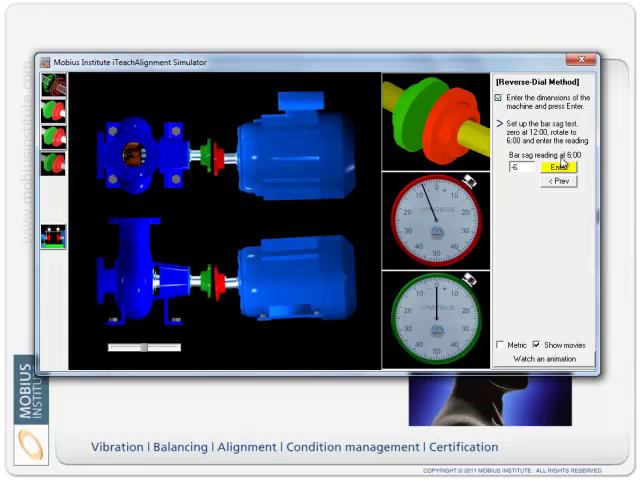
Submit the bar sag reading, enter 12 for the 6:00 readings, then record the 9:00 readings.
{"action": "left_click", "coordinate": [548, 184]}
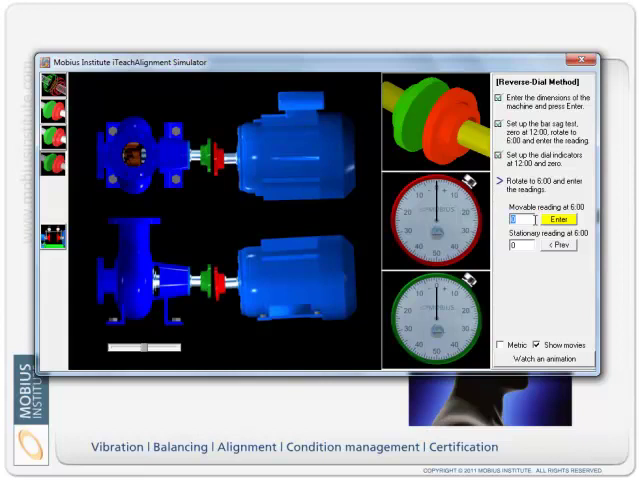
{"action": "type", "text": "12"}
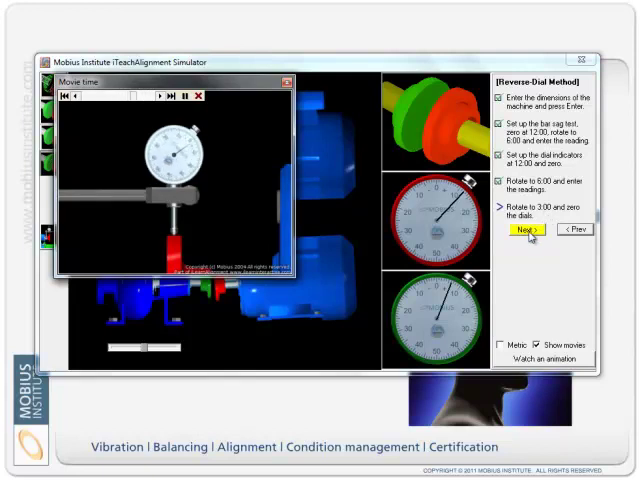
{"action": "left_click", "coordinate": [526, 232]}
{"action": "type", "text": "-5"}
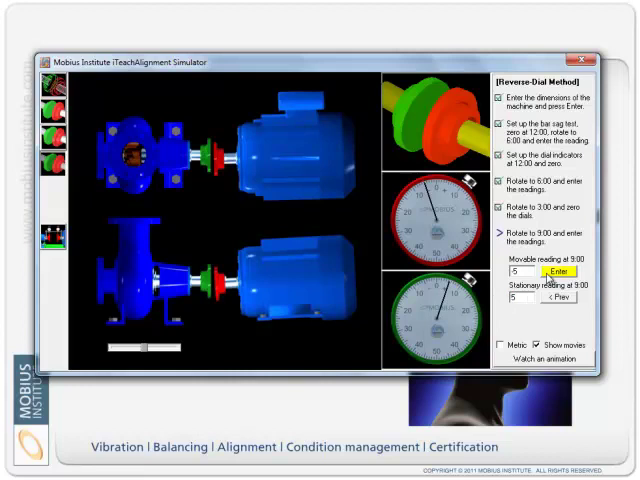
{"action": "left_click", "coordinate": [554, 272]}
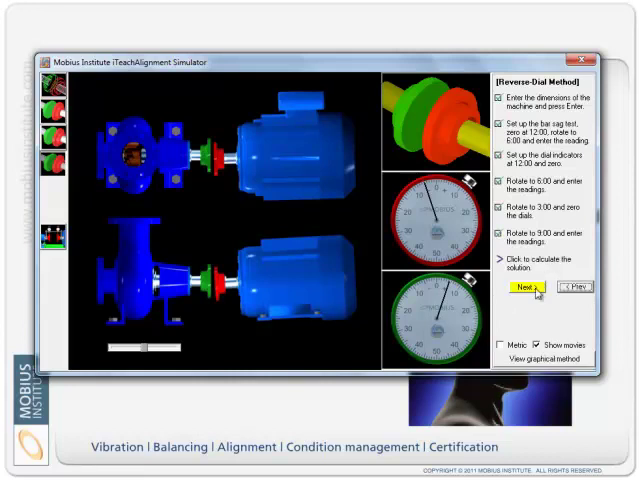
Calculate the reverse-dial solution to show angularity, offset and motor shim corrections.
{"action": "left_click", "coordinate": [528, 288]}
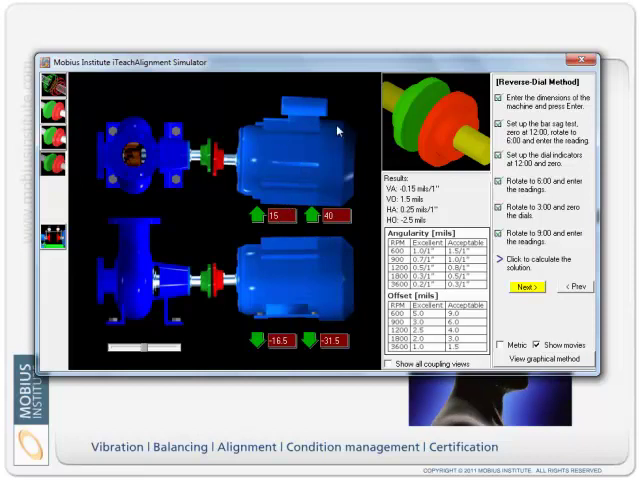
{"action": "mouse_move", "coordinate": [224, 292]}
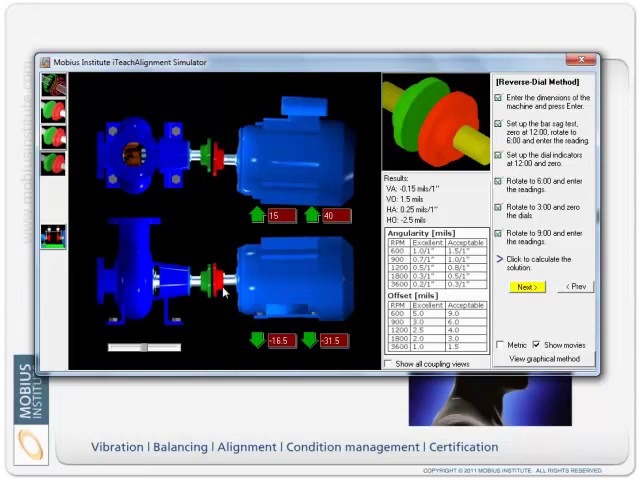
{"action": "mouse_move", "coordinate": [292, 288]}
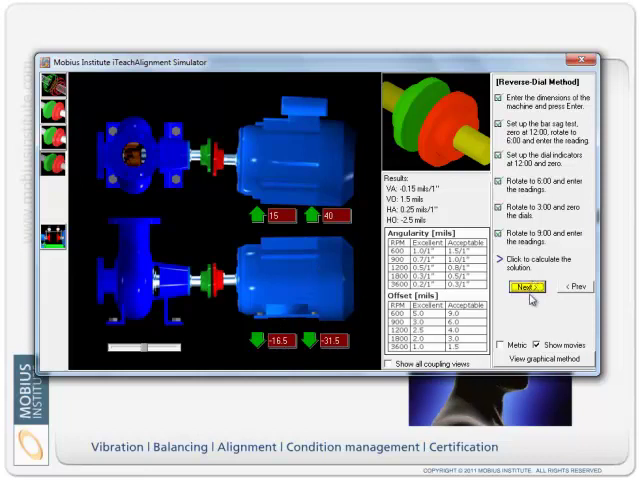
Show the graphical shaft-line plot and bring up its display options menu.
{"action": "left_click", "coordinate": [544, 360]}
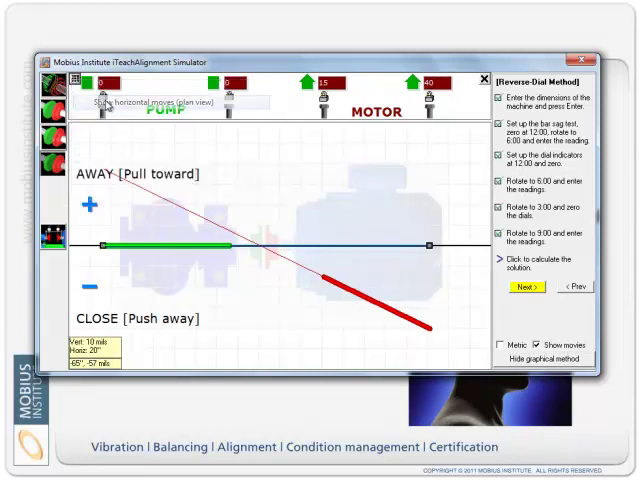
{"action": "left_click", "coordinate": [72, 78]}
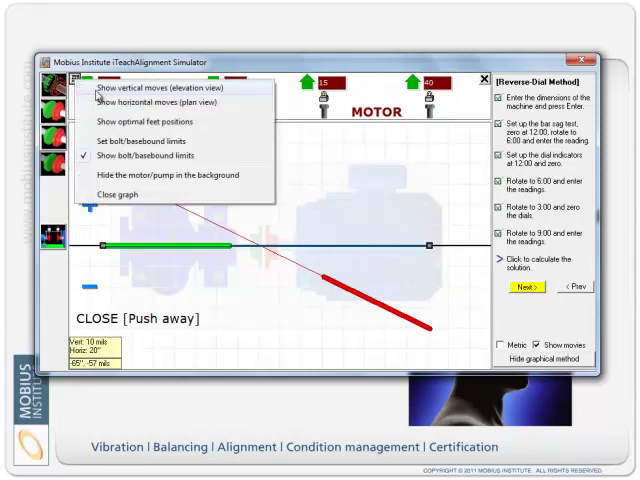